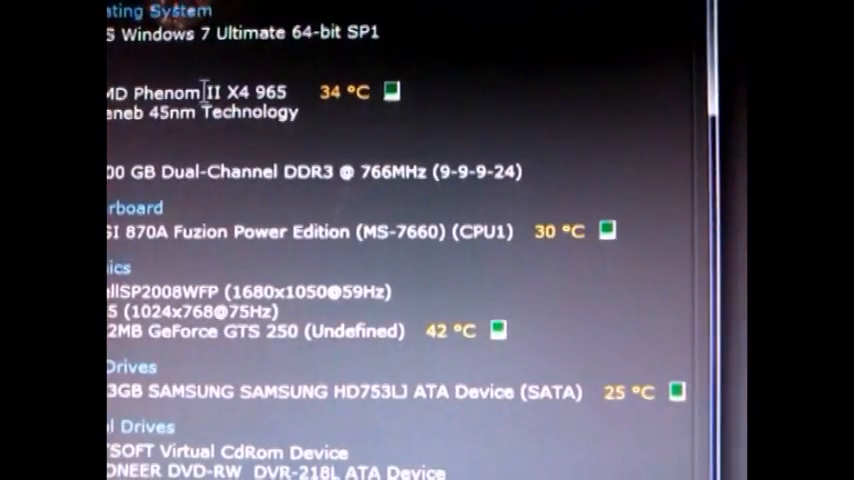
pyautogui.scroll(-3)
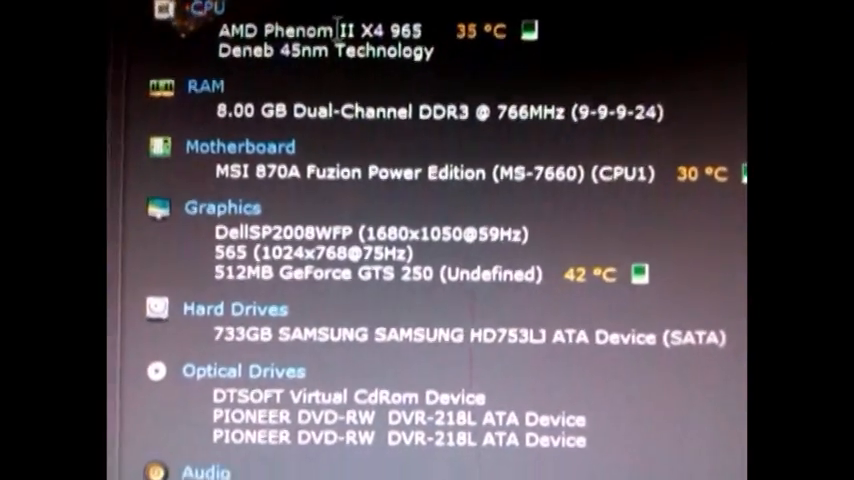
pyautogui.scroll(-3)
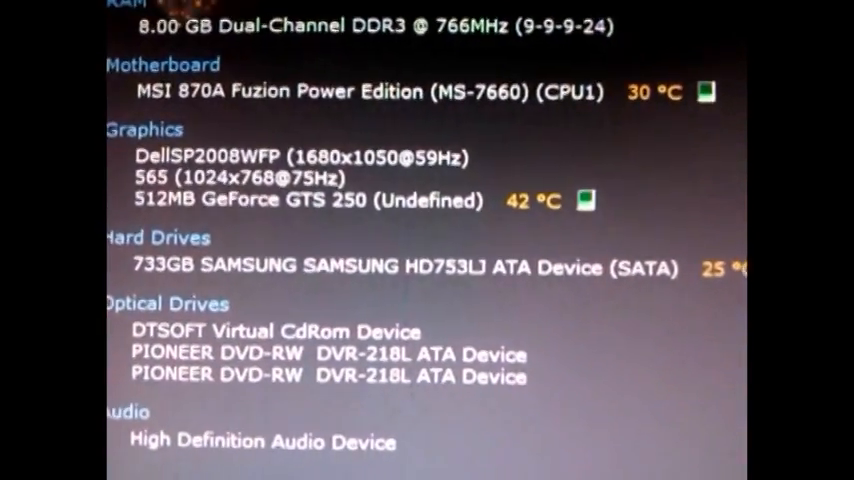